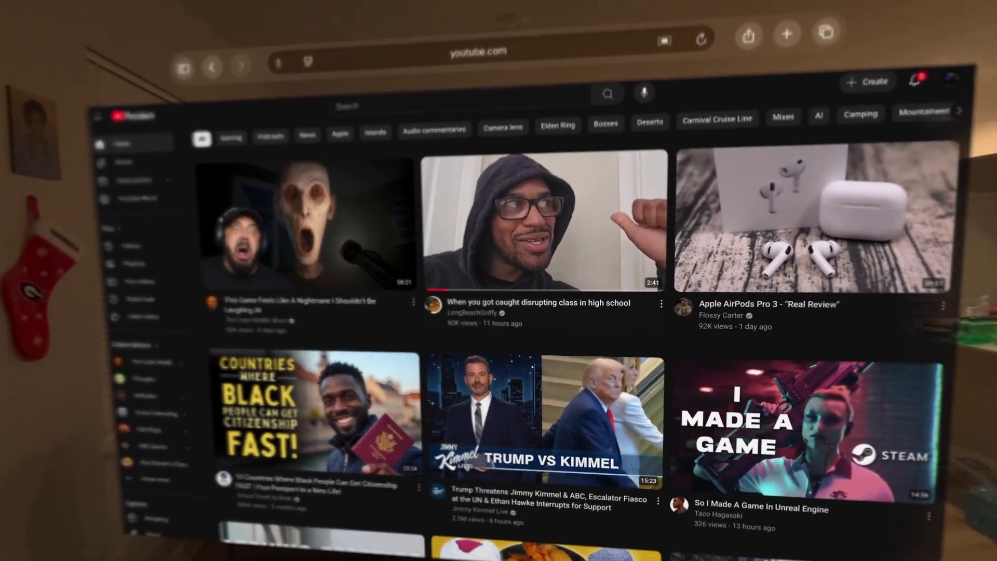
scroll(down, 3)
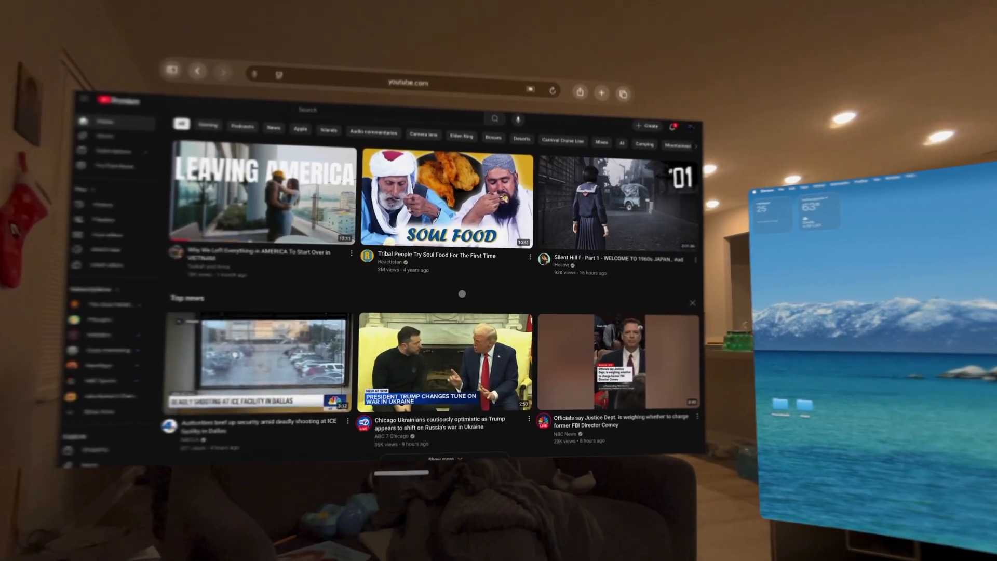
scroll(down, 3)
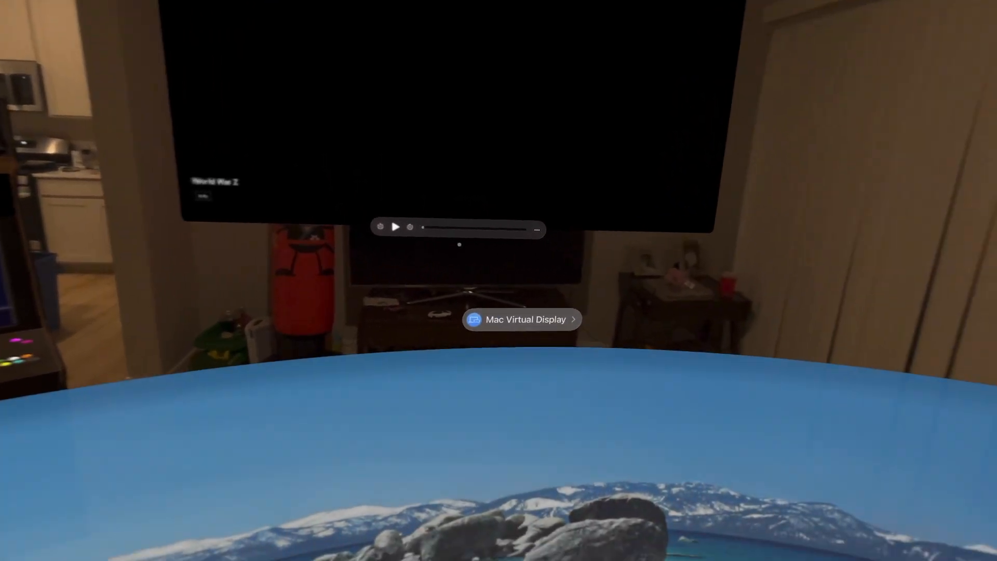
click(521, 318)
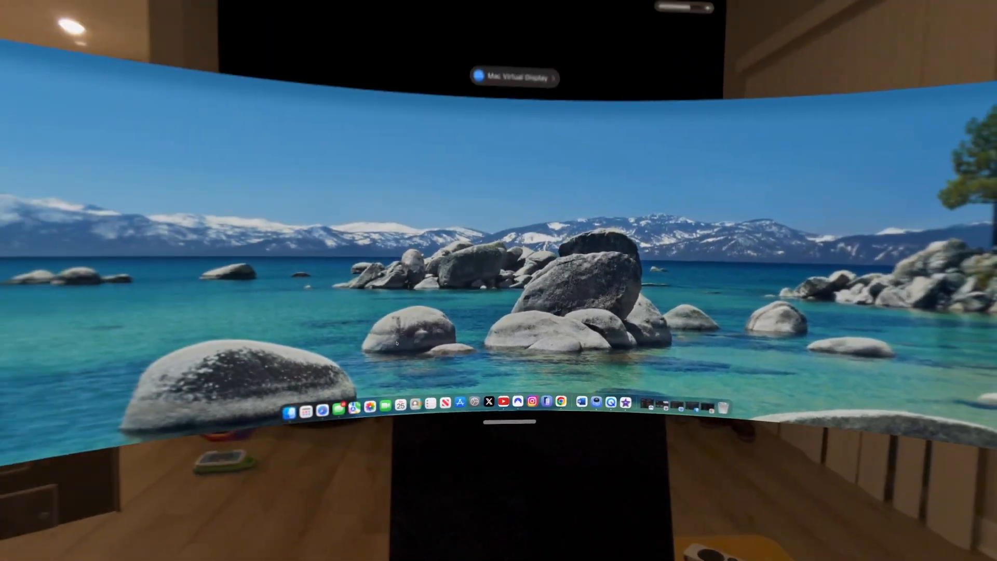